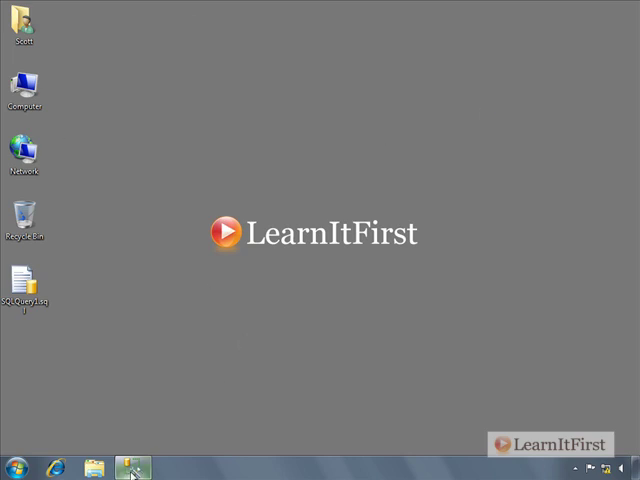
pyautogui.click(132, 468)
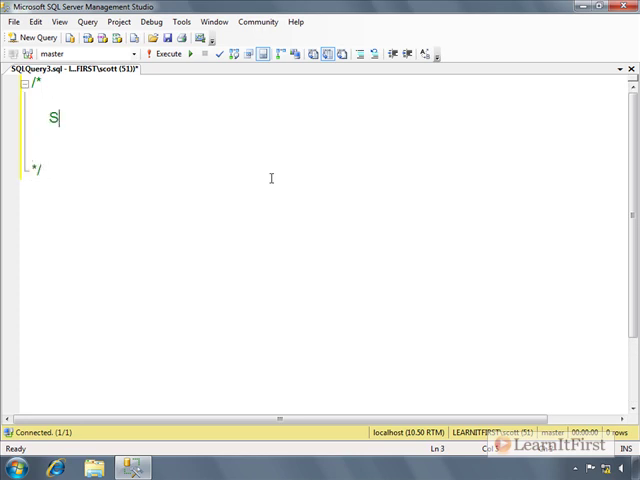
pyautogui.write('tored procedu')
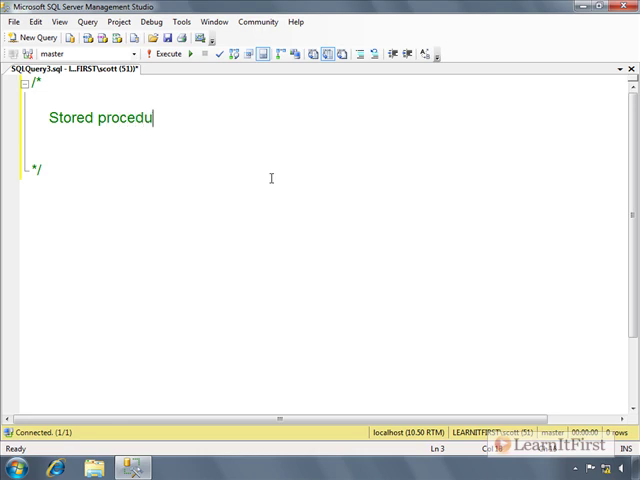
pyautogui.write('res are executre')
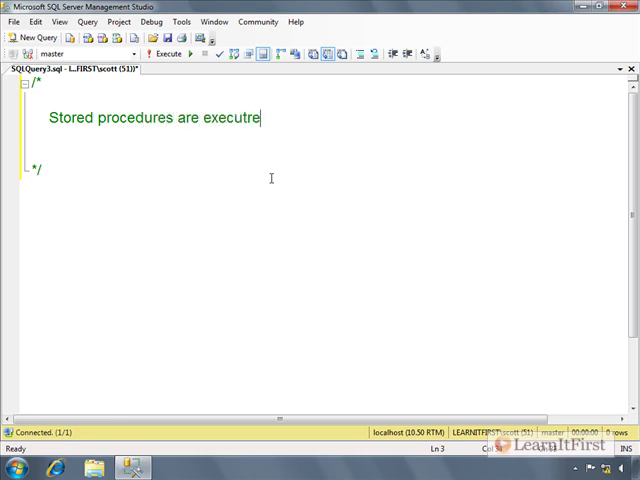
pyautogui.write('d:')
pyautogui.write('EXEC')
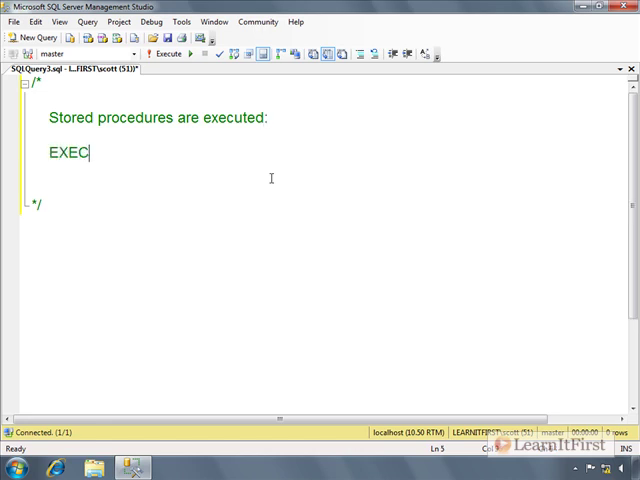
pyautogui.write('db')
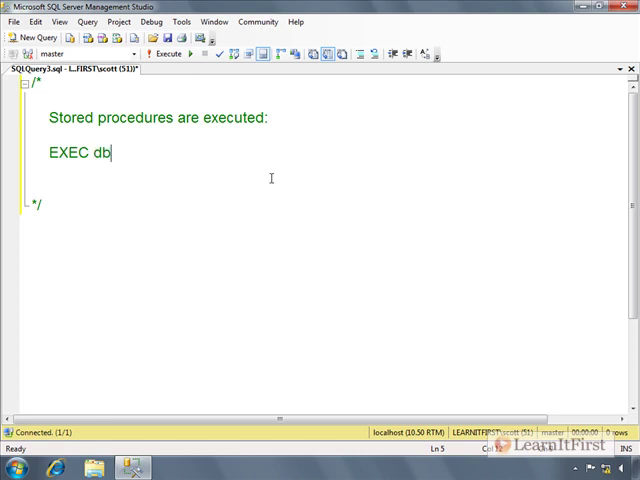
pyautogui.write('o.GetMemb')
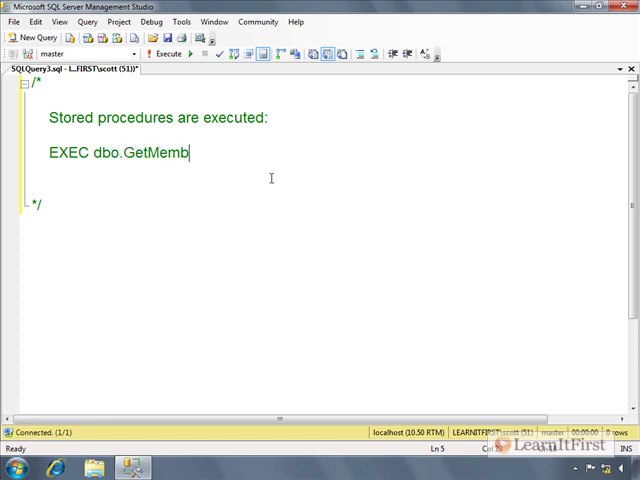
pyautogui.write('erInfo @Member')
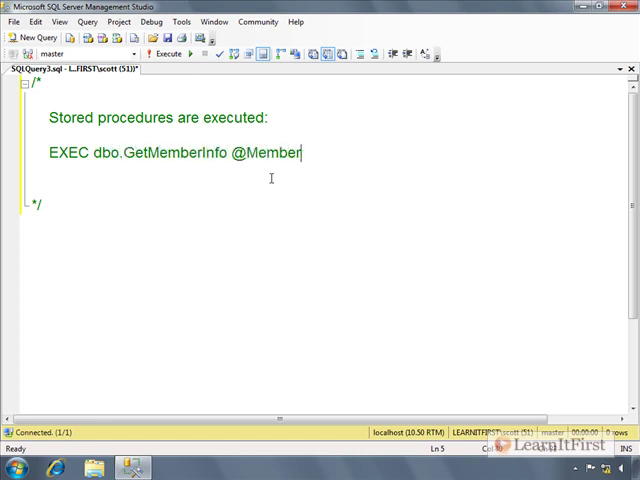
pyautogui.write('Id = 4687')
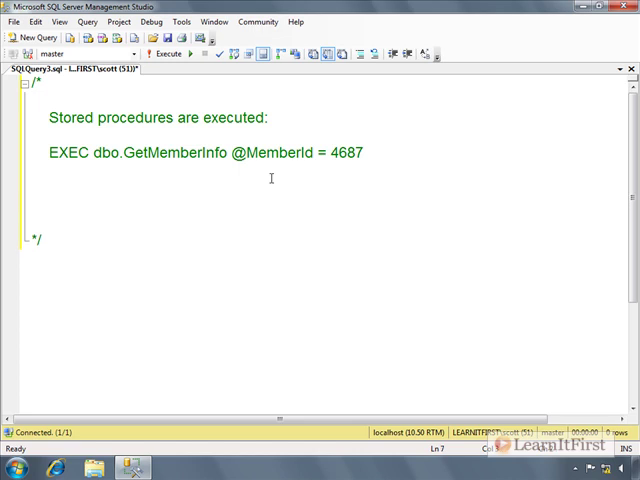
# Note that stored procedures cannot be used in, or selected from, a SELECT statement
pyautogui.write('Stored procedures cannot be us')
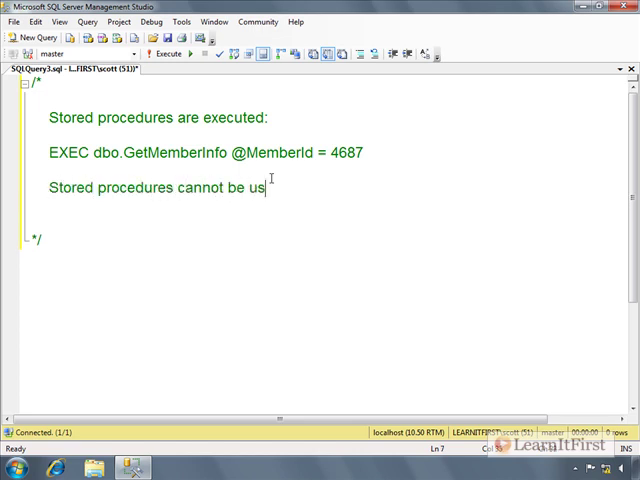
pyautogui.write('ed in a SELECT')
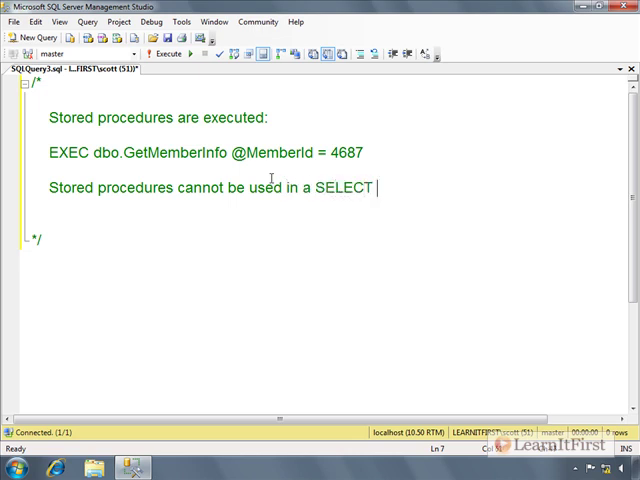
pyautogui.write('statement')
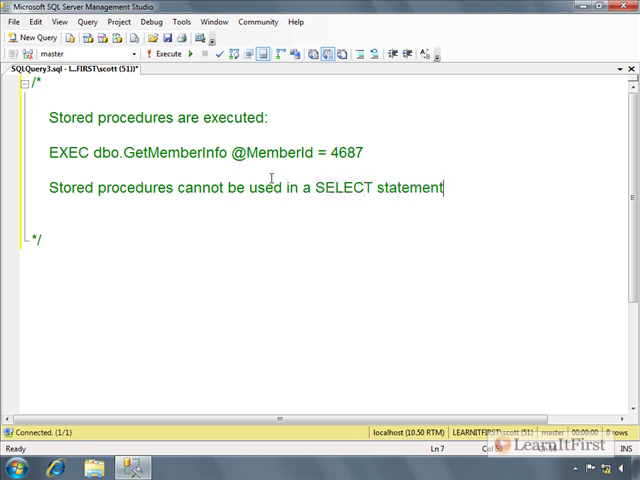
pyautogui.write('You')
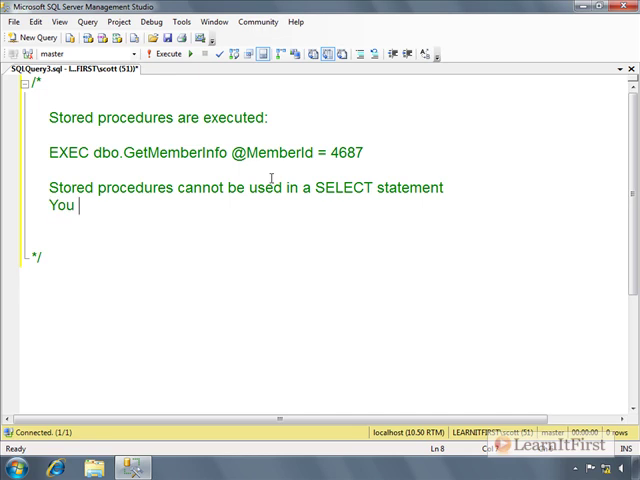
pyautogui.write('cannot SELECT')
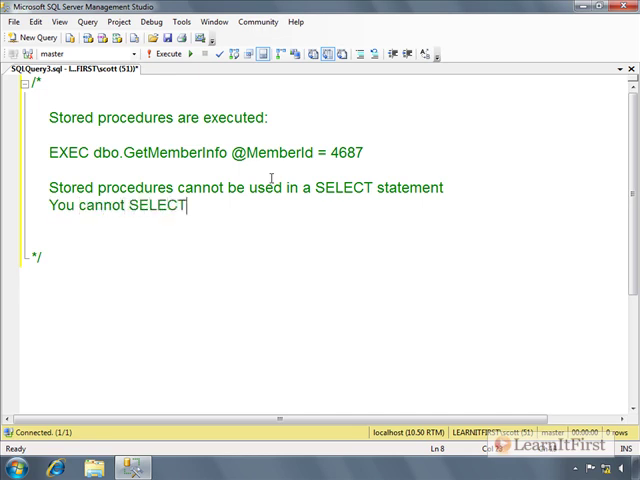
pyautogui.write('from a stored')
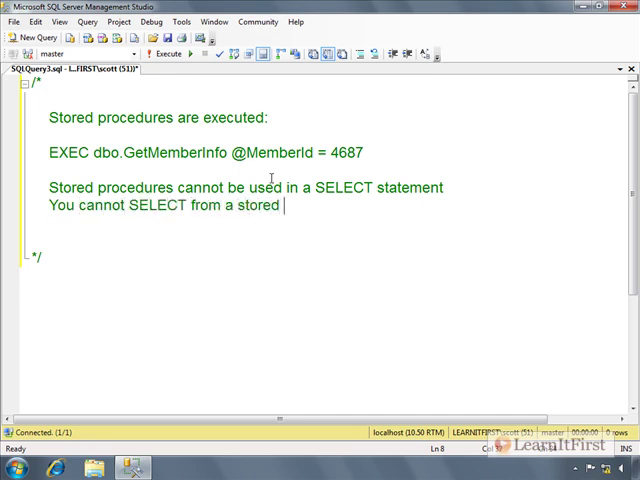
pyautogui.write('procedure')
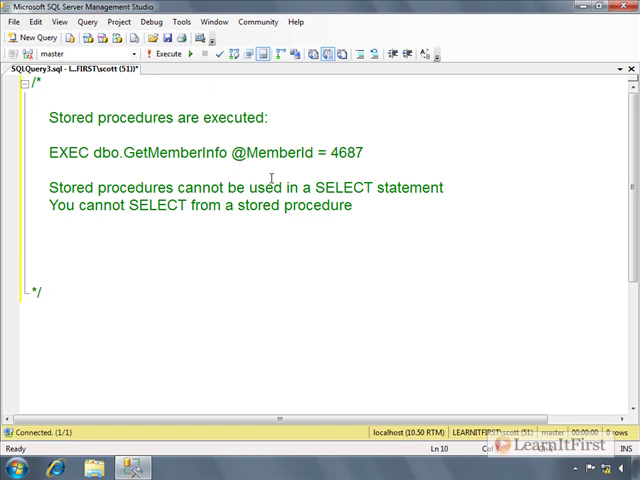
# Add that stored procs can return data to the caller/client
pyautogui.write('Stored procs can ret')
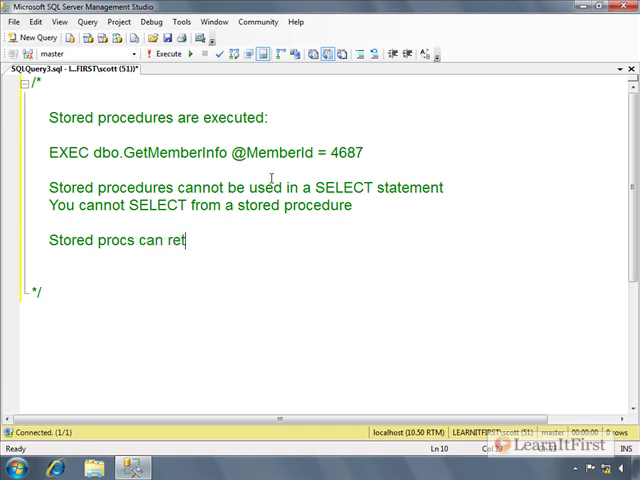
pyautogui.write('urn data to the caller')
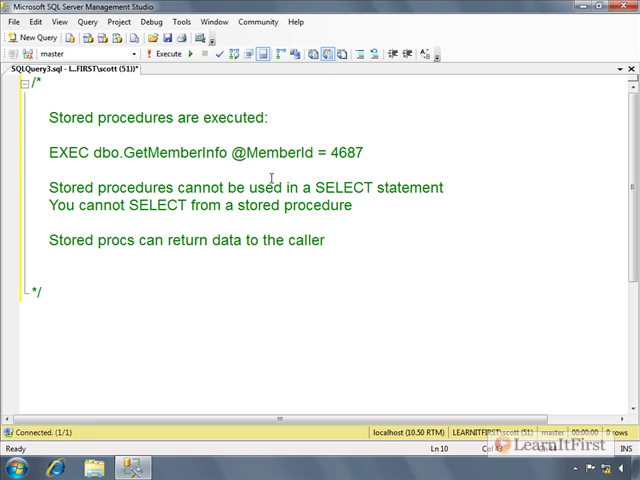
pyautogui.write('/client')
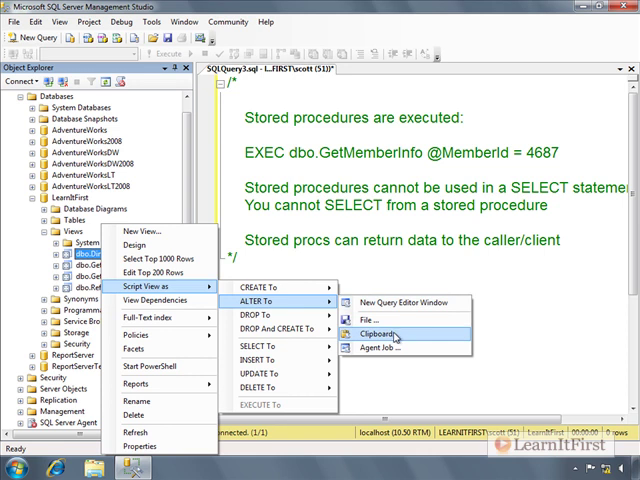
# Script the DimMember view as ALTER to the clipboard from Object Explorer
pyautogui.click(364, 324)
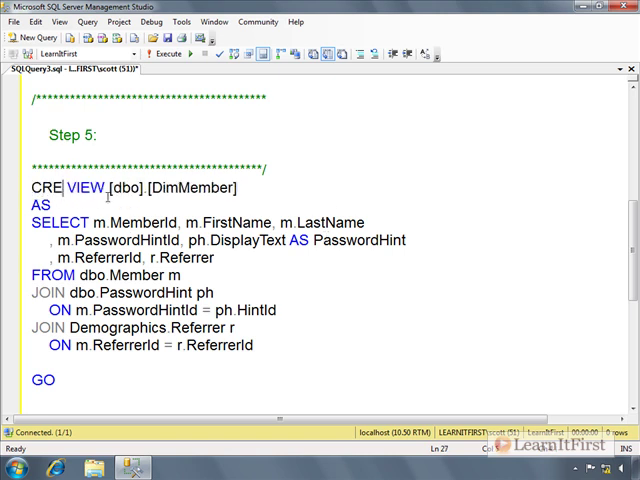
# Complete CREATE and start a SELECT * FROM dbo.DimMember line before the pasted view script
pyautogui.write('ATE')
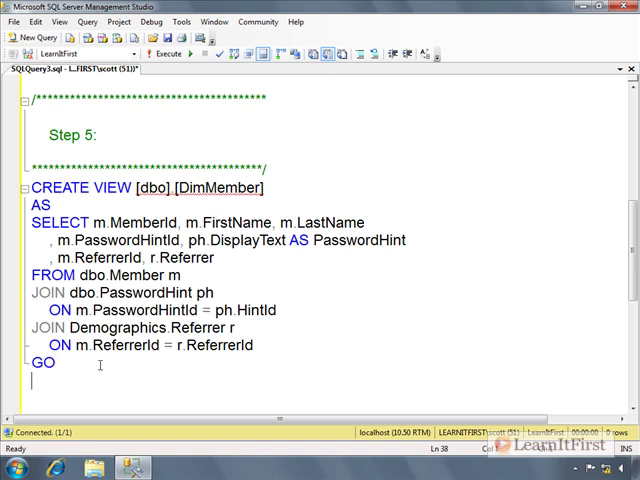
pyautogui.write('SELECT *')
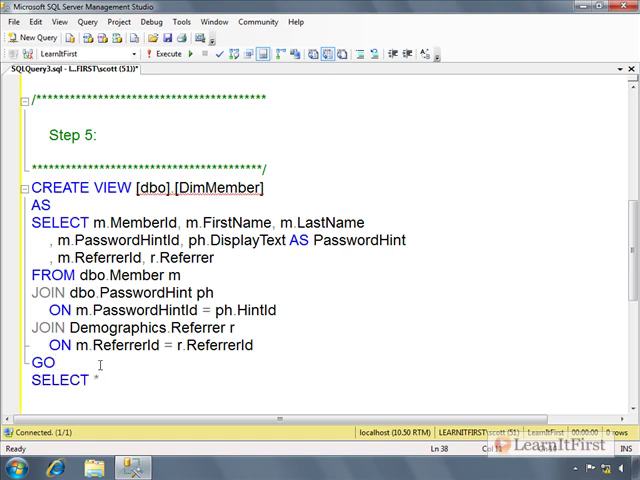
pyautogui.write('FROM dbo.Dim')
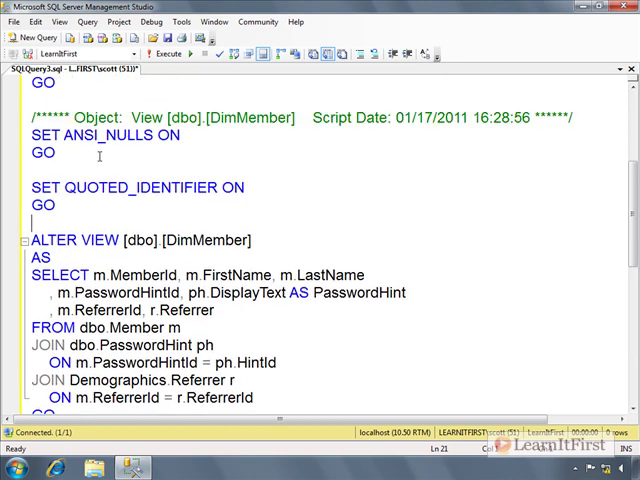
# Scroll through the query to review the ALTER VIEW and SELECT WHERE MemberId = 5 code
pyautogui.scroll(-3)
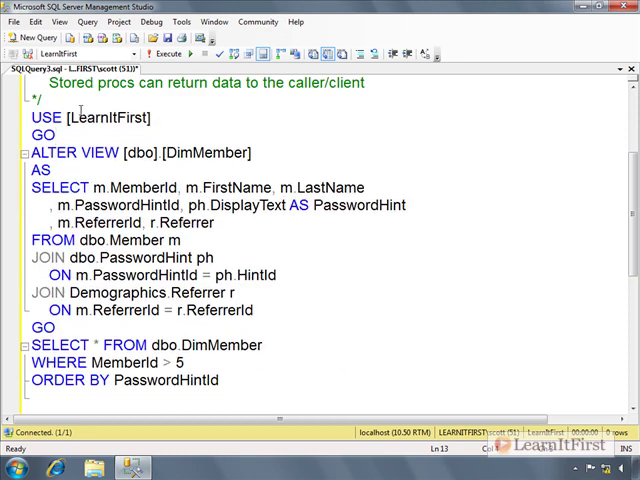
pyautogui.scroll(3)
pyautogui.write('The')
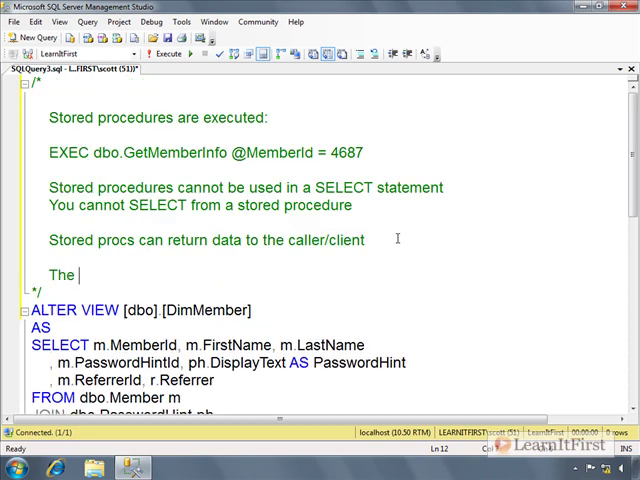
# Finish the note that the only 'gotcha' is GO, the instruction saying the SP is over
pyautogui.write('only')
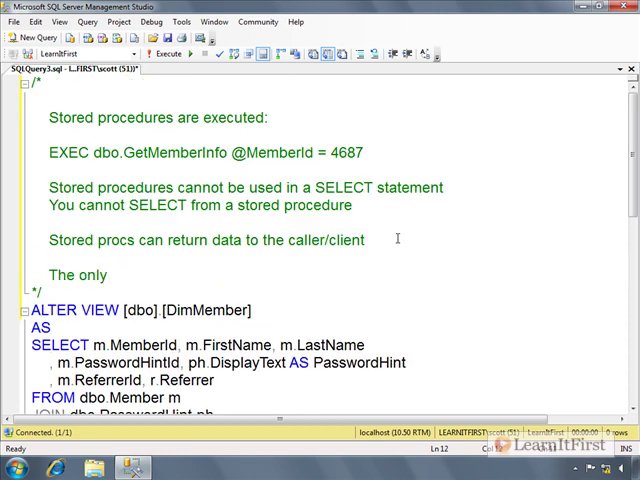
pyautogui.write("'gotc")
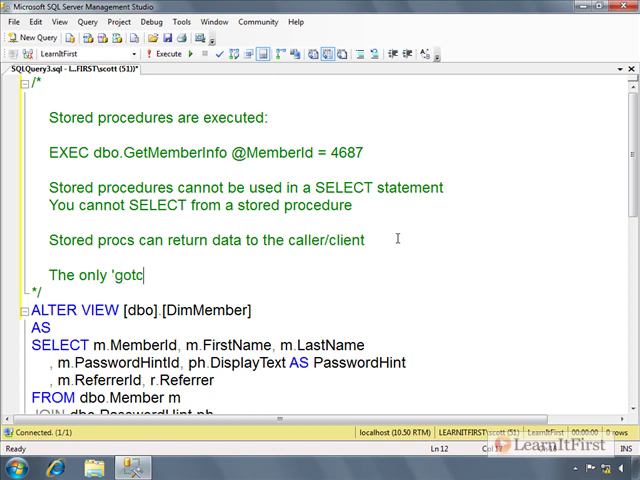
pyautogui.write("a' isthat GO is the in")
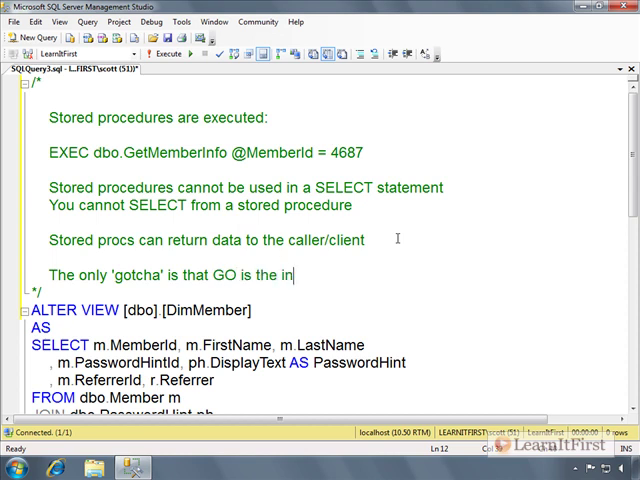
pyautogui.write('struction that says, "The S')
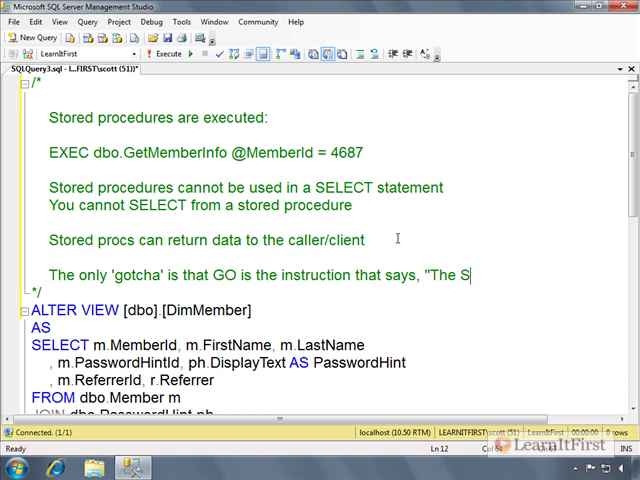
pyautogui.write('P is over"')
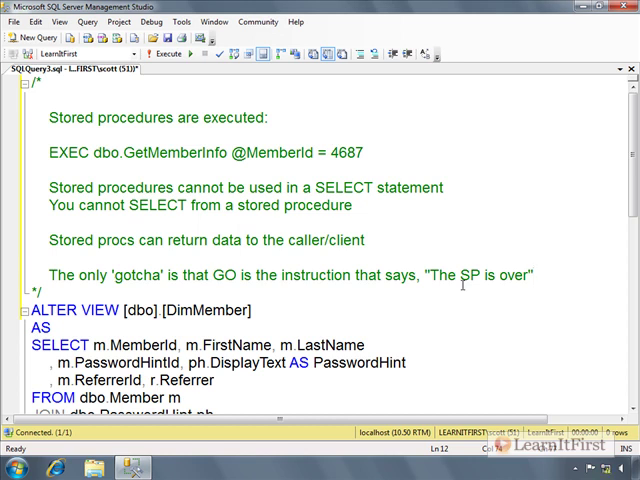
# Add GO, then write CREATE PROC dbo.GetAllMembers AS SELECT * FROM dbo.DimMember
pyautogui.scroll(-3)
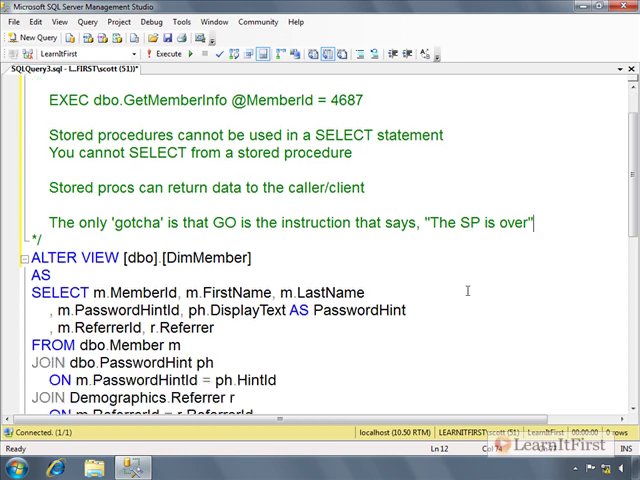
pyautogui.scroll(-3)
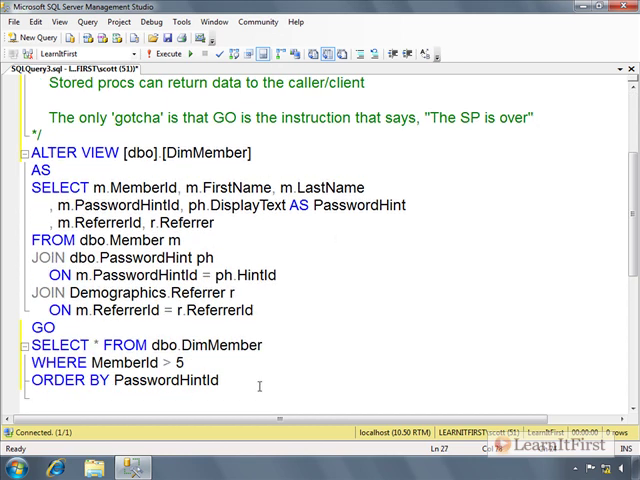
pyautogui.write('GO')
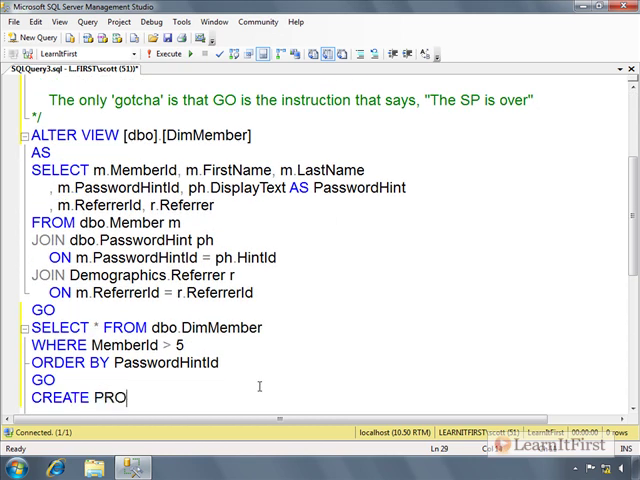
pyautogui.write('C')
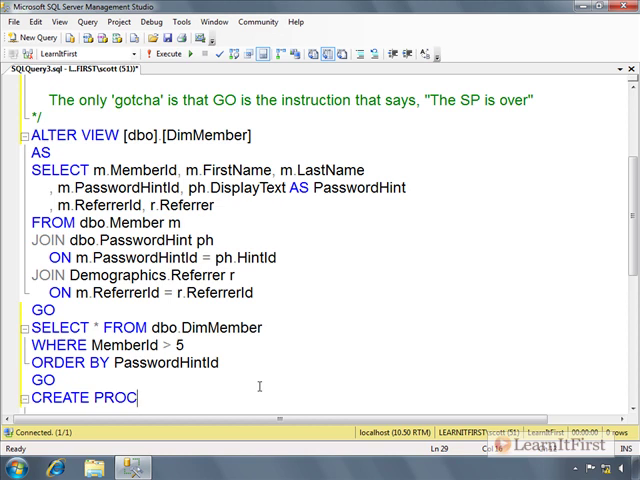
pyautogui.write('dbo.')
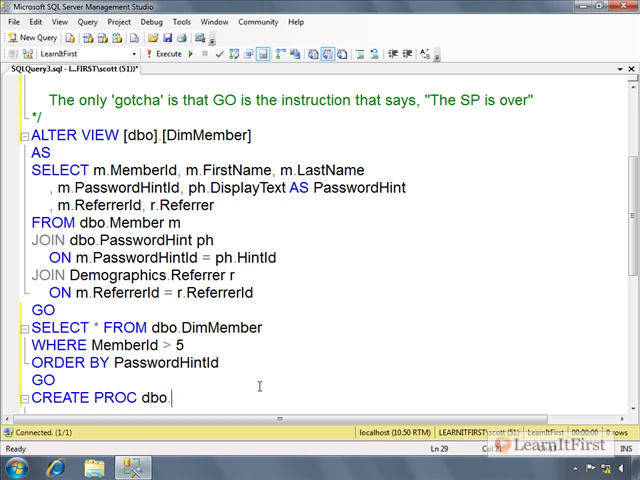
pyautogui.write('GetMe')
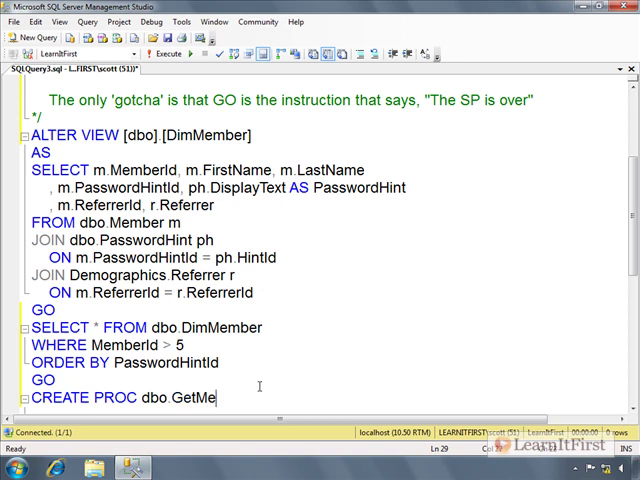
pyautogui.write('mbers')
pyautogui.write('AS')
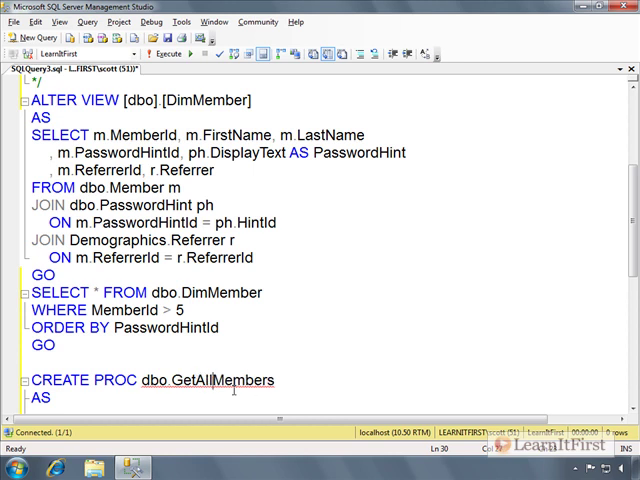
pyautogui.scroll(-3)
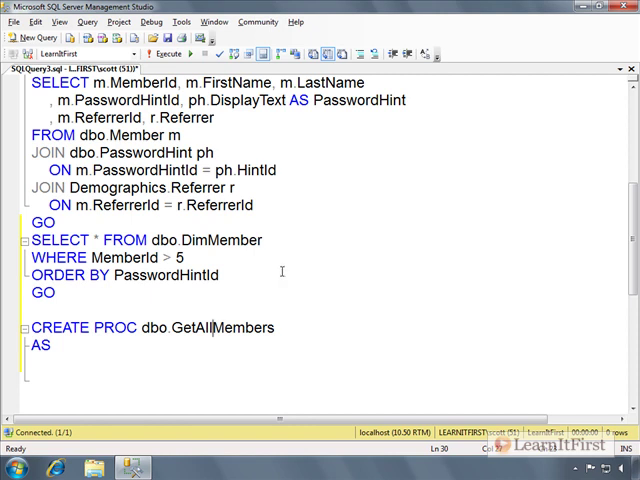
pyautogui.write('SELECT')
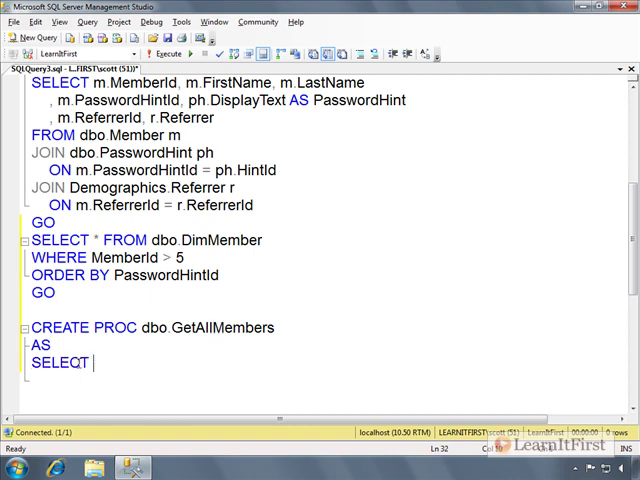
pyautogui.write('*( FROM dbo.')
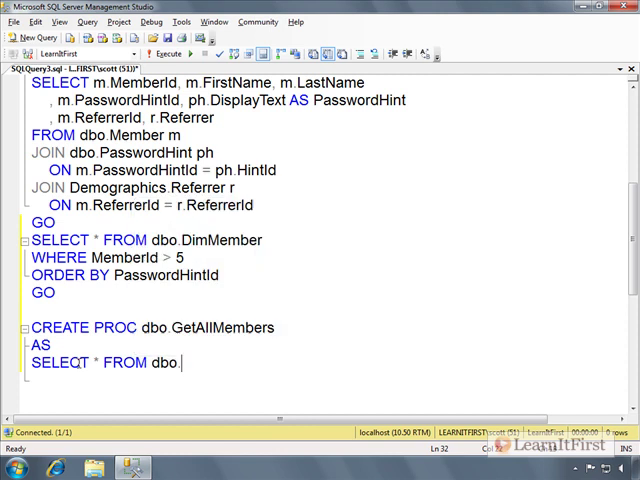
pyautogui.write('DimMember')
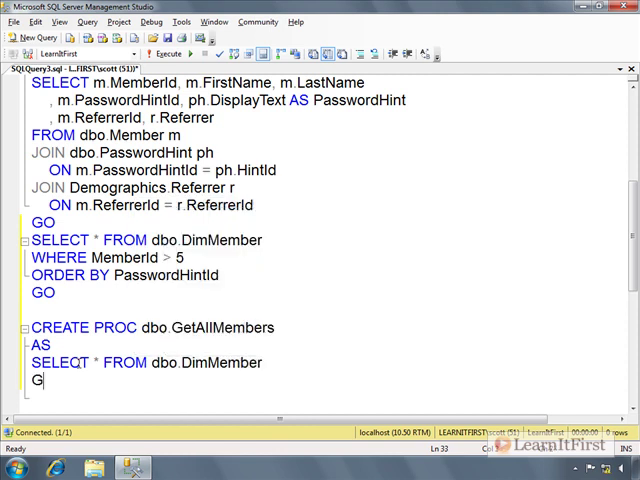
# Move FROM to its own line and add ORDER BY LastName to GetAllMembers
pyautogui.scroll(-3)
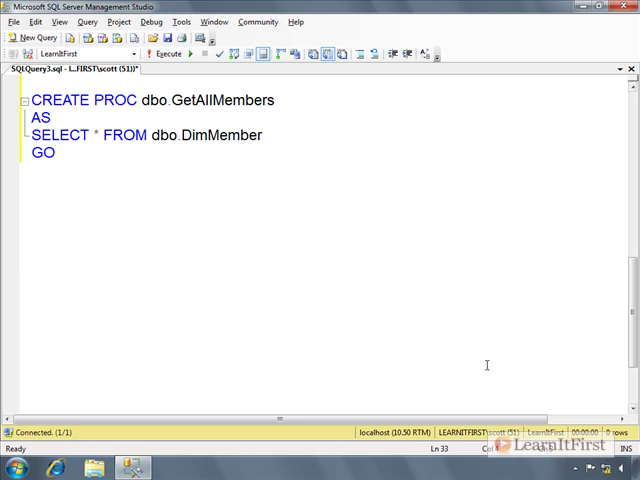
pyautogui.moveTo(408, 312)
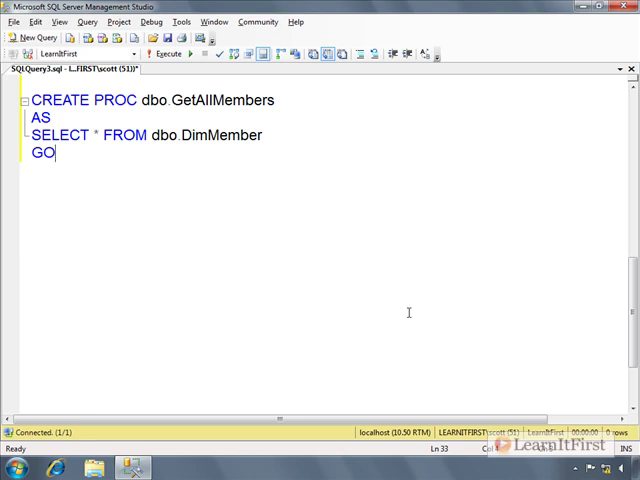
pyautogui.press('Enter')
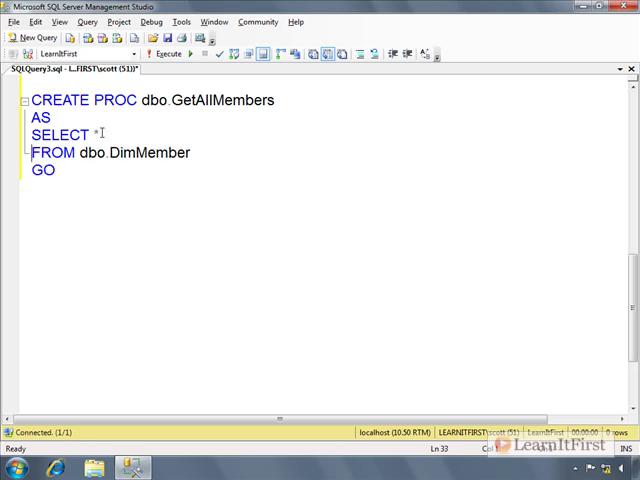
pyautogui.write('ORDER BY')
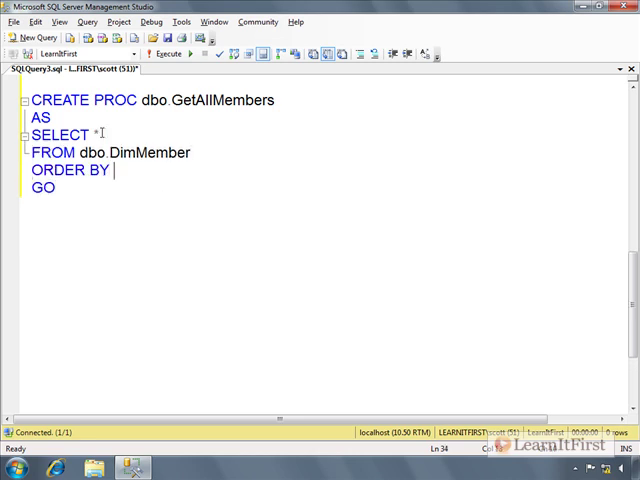
pyautogui.write('LastName')
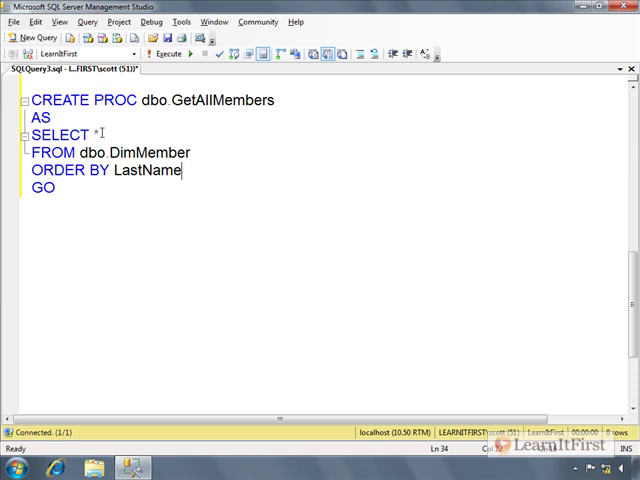
# Add , UPPER(LastName) AS ULName to the SELECT list
pyautogui.doubleClick(224, 100)
pyautogui.write(' ,')
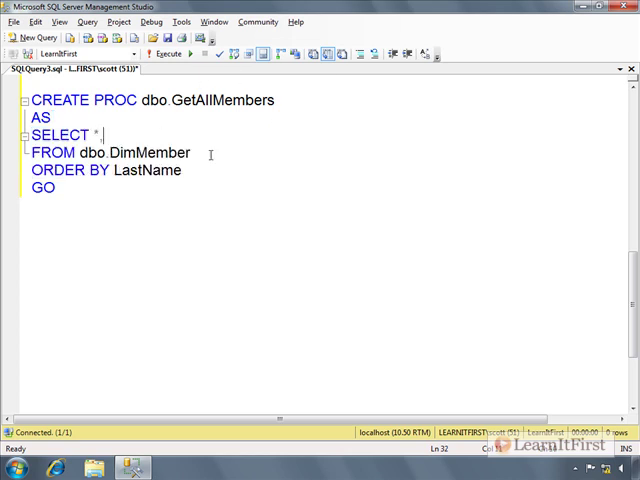
pyautogui.write('UPPER(LastN')
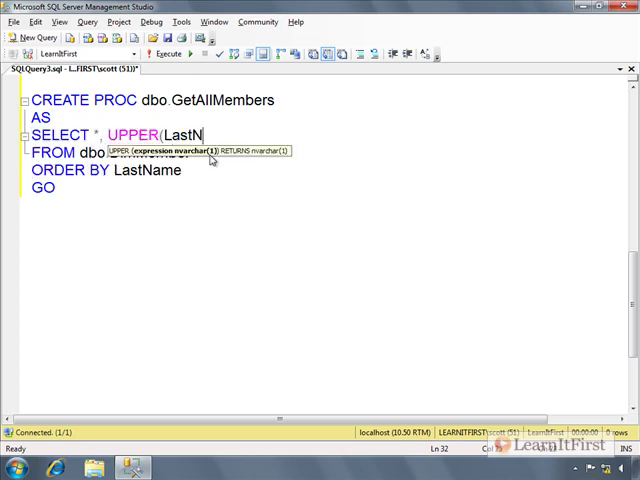
pyautogui.write('ame) AS')
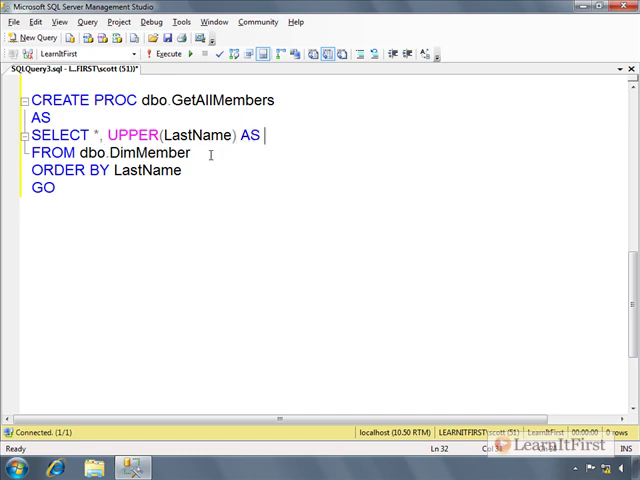
pyautogui.write('ULName')
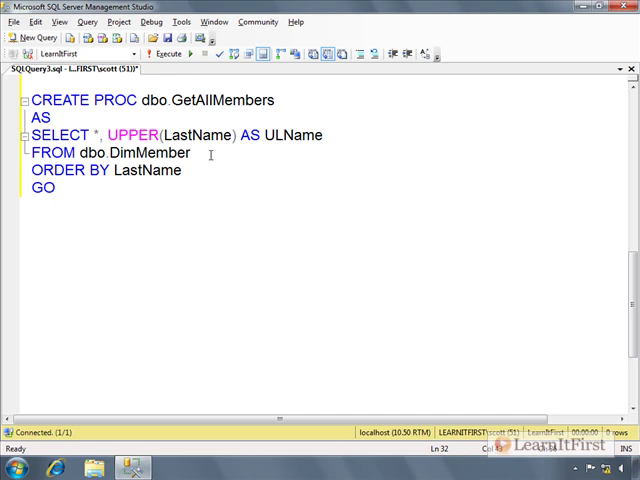
pyautogui.click(324, 134)
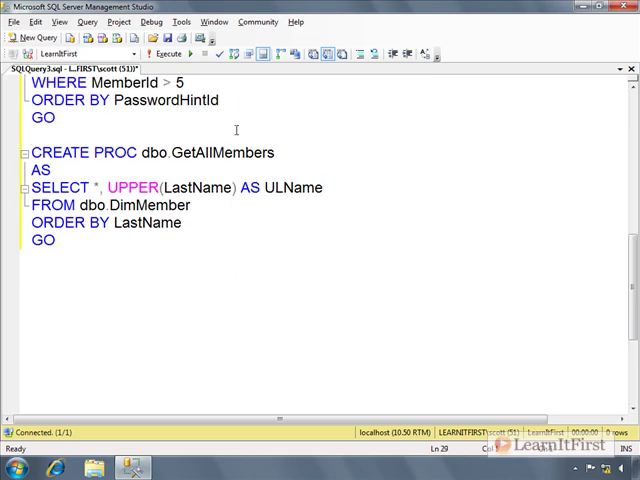
# Add the '-- How to rewrite a view as a stored procedure' comment and run the joined CREATE PROC
pyautogui.write('-- Rewrite a')
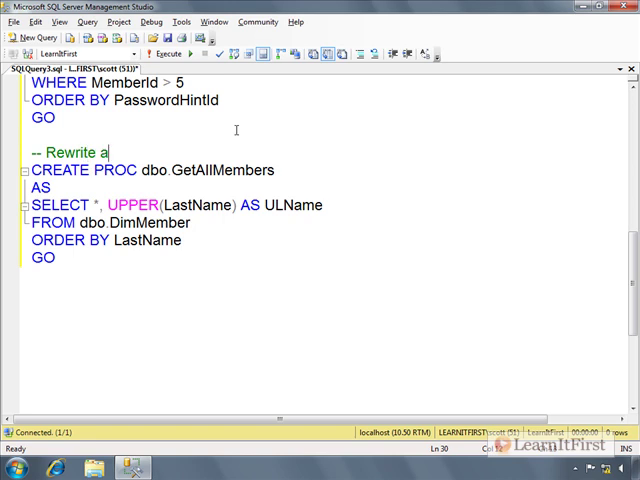
pyautogui.write('view as a stored procedure')
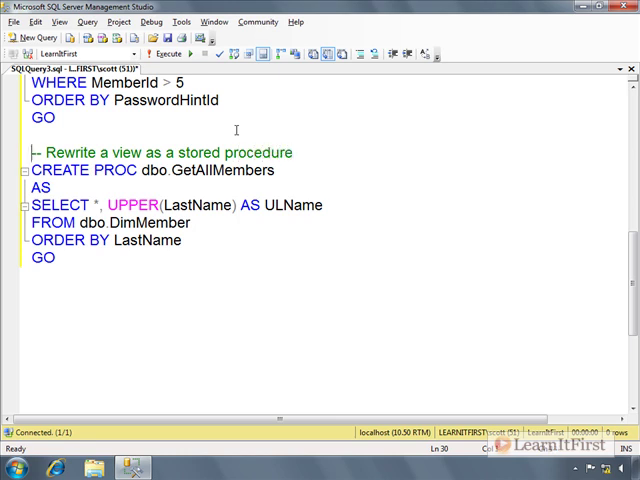
pyautogui.write('How to')
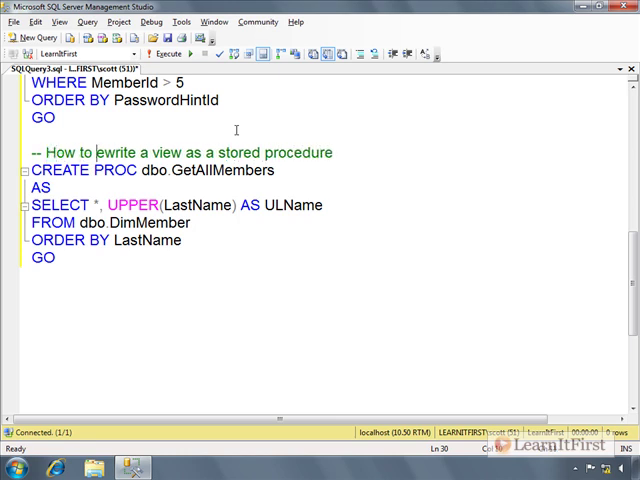
pyautogui.scroll(3)
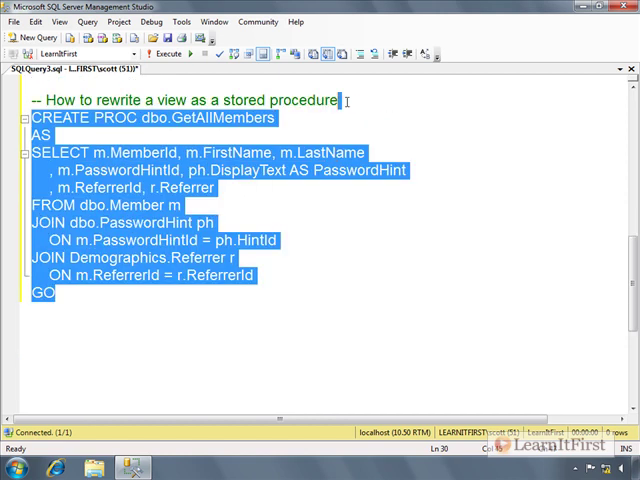
pyautogui.click(348, 100)
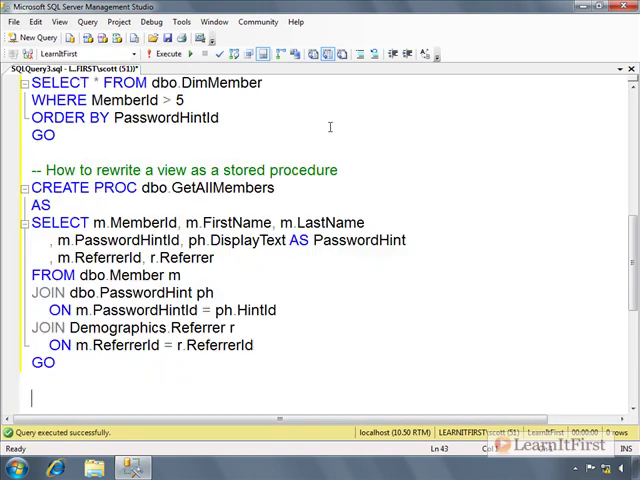
# Write EXEC dbo.GetAllMembers below the procedure and execute it
pyautogui.write('SELECT * FROM dbo.Get')
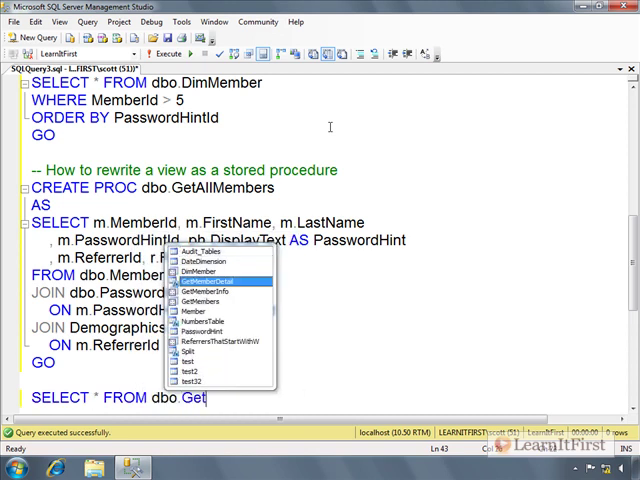
pyautogui.write('All')
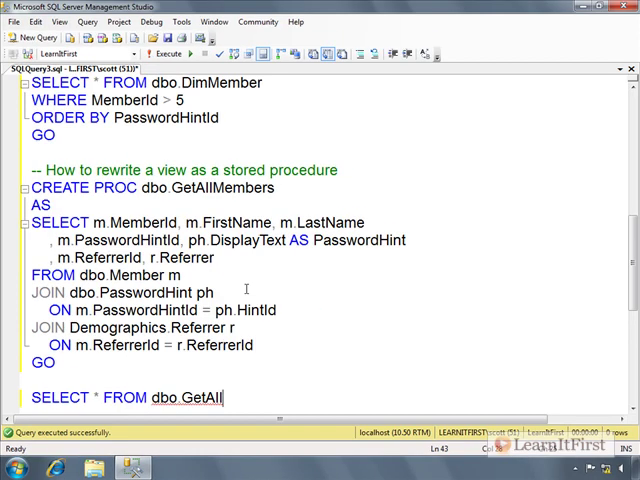
pyautogui.write('EXEC')
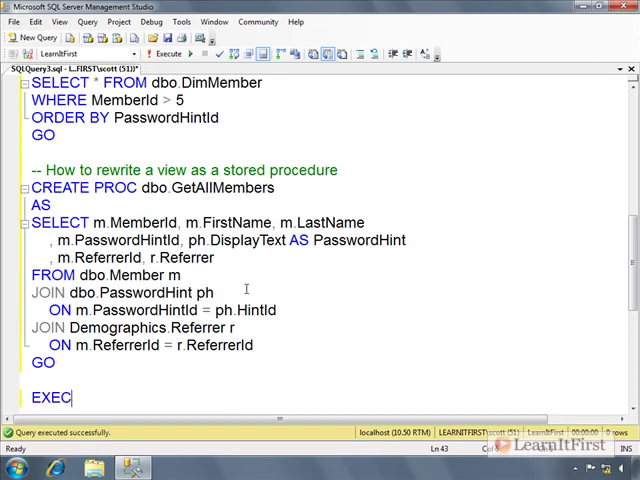
pyautogui.write('dbo.G')
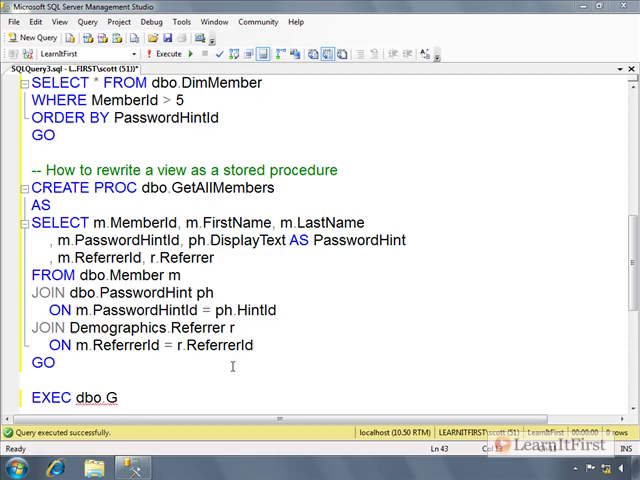
pyautogui.write('etAllMembers')
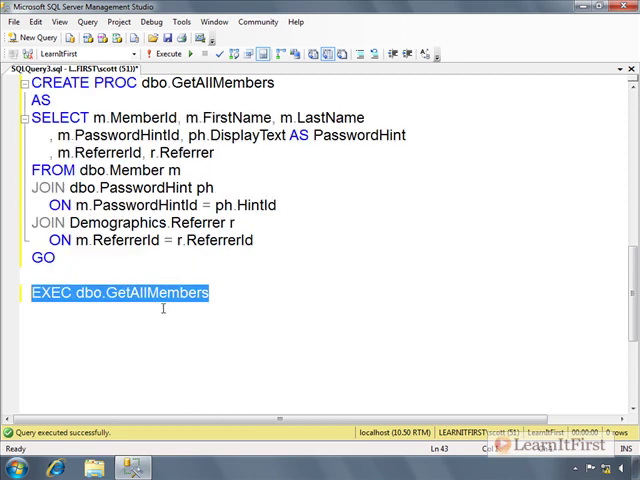
pyautogui.click(156, 52)
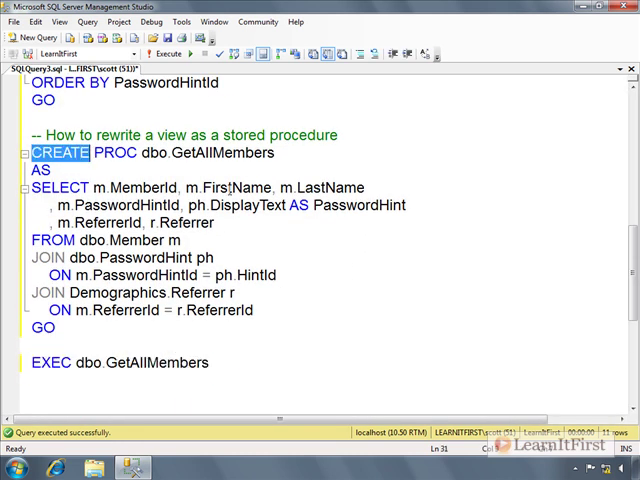
# Change CREATE to ALTER PROC and add ORDER BY m.LastName, m.FirstName
pyautogui.write('ALTER')
pyautogui.write('ORDER BY')
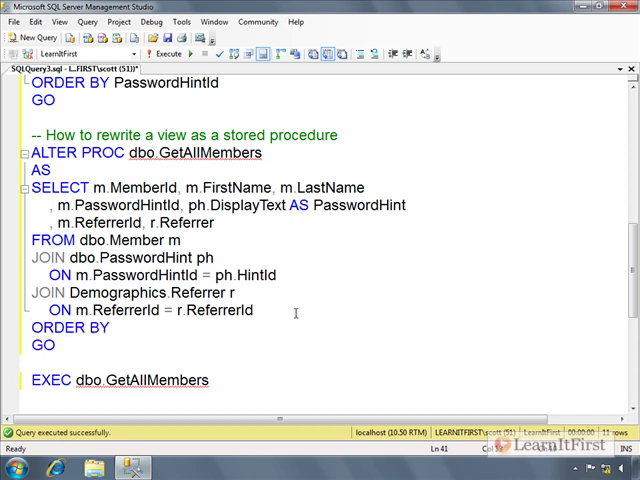
pyautogui.write('m.La')
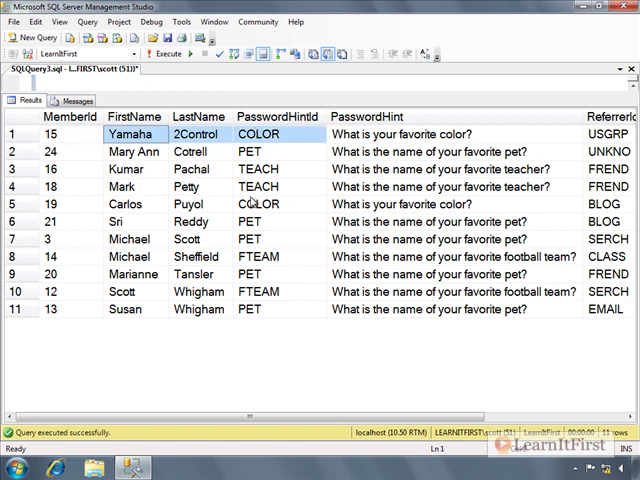
pyautogui.click(192, 132)
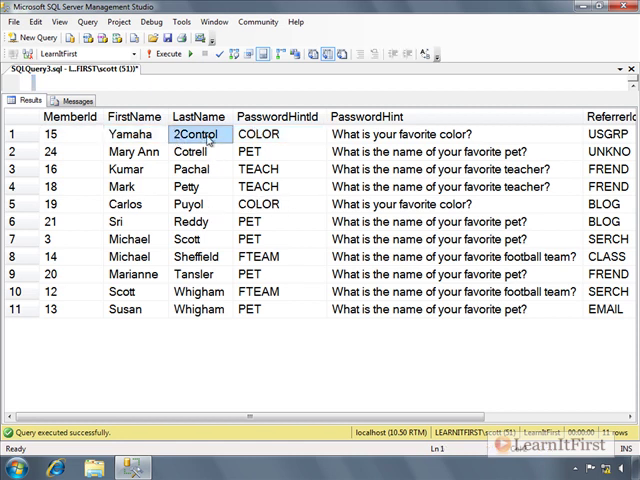
pyautogui.click(196, 150)
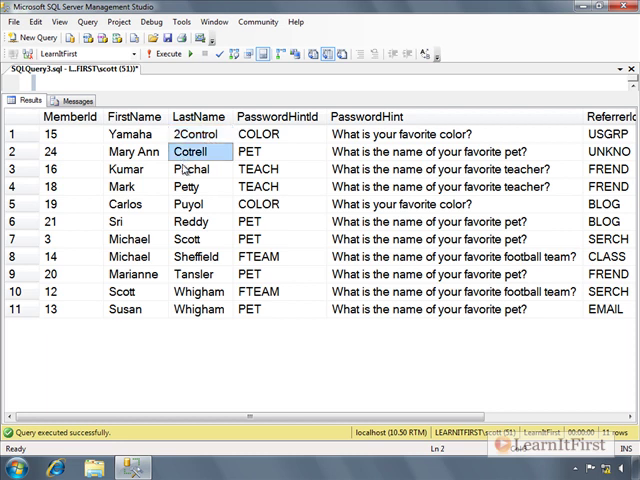
pyautogui.click(190, 196)
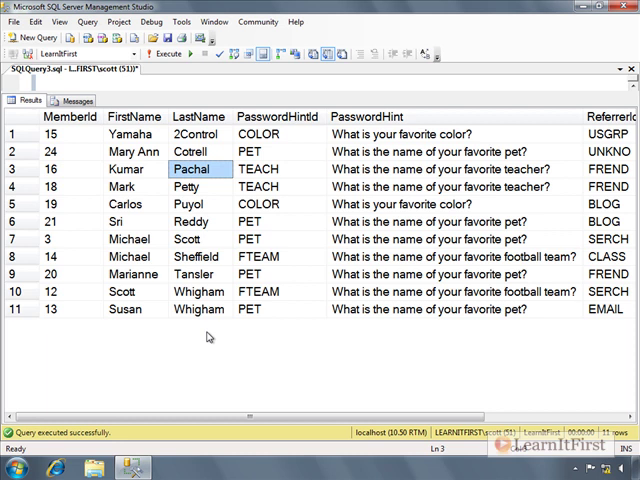
pyautogui.moveTo(210, 332)
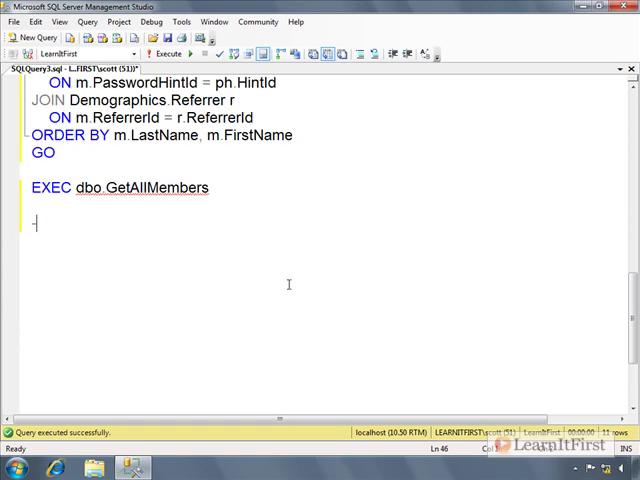
# Add comment lines stating EXEC is not required when the procedure is the batch's first command, then GO
pyautogui.write('-- If the stored procedure is the FIRST')
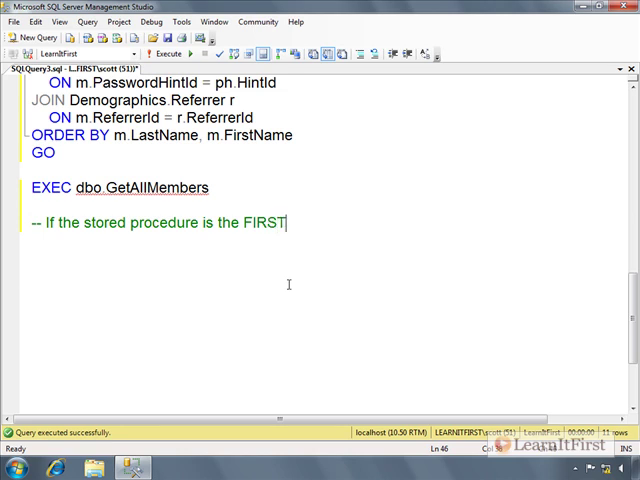
pyautogui.write('command in t')
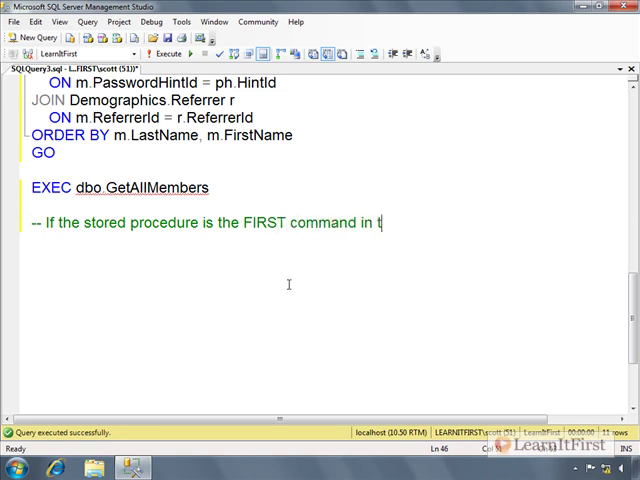
pyautogui.write('he batch')
pyautogui.write('--  EXEC is n')
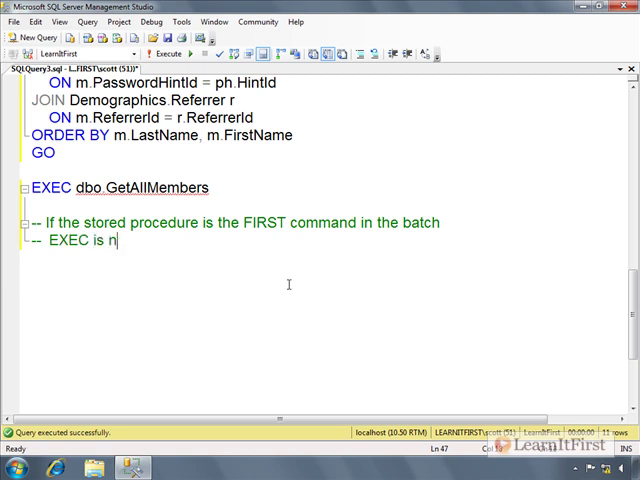
pyautogui.write('ot required')
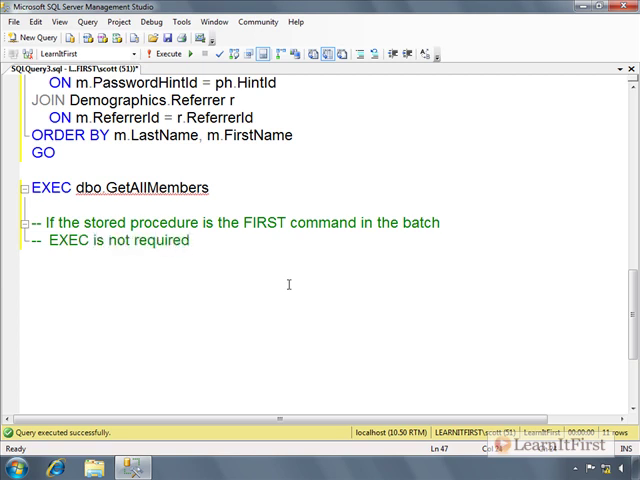
pyautogui.write('G')
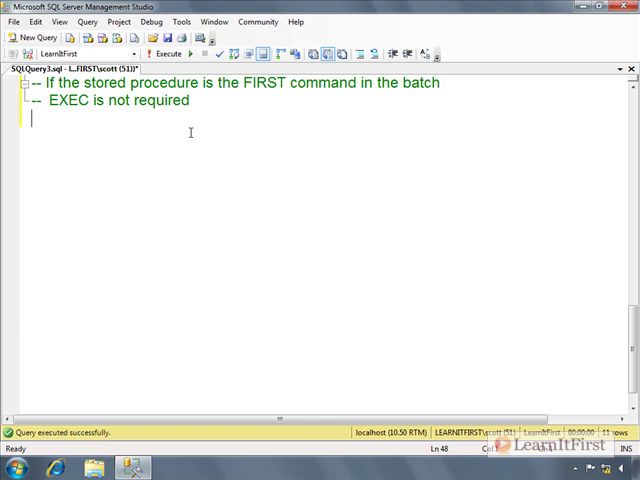
# Add a bare dbo.GetAllMembers call and comment that EXEC is required when it is not the first command in the batch
pyautogui.write('dbo.')
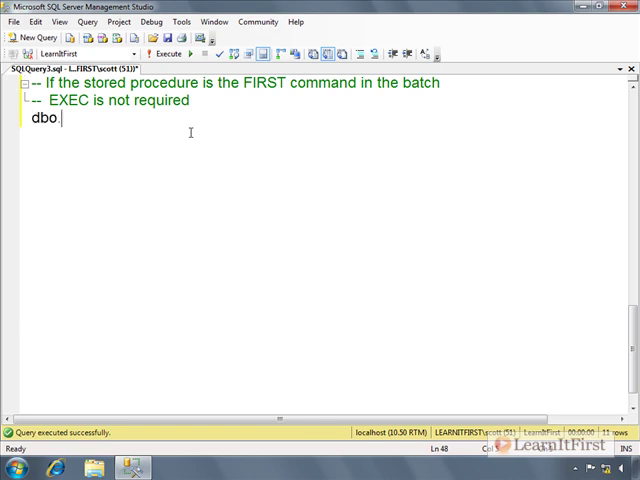
pyautogui.write('GetAllMembe')
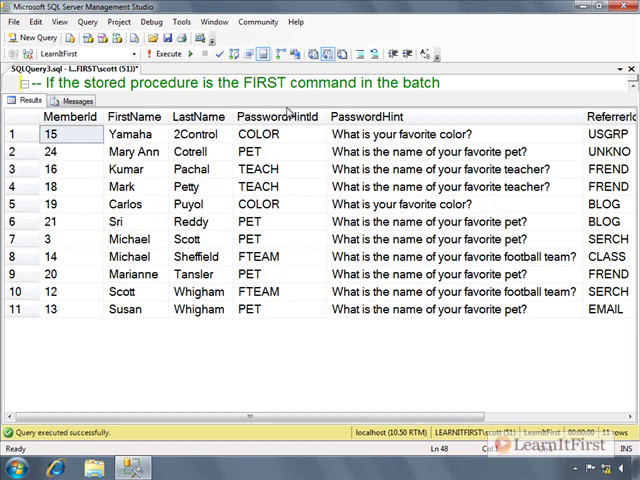
pyautogui.write('-- EXEC is not required. If it')
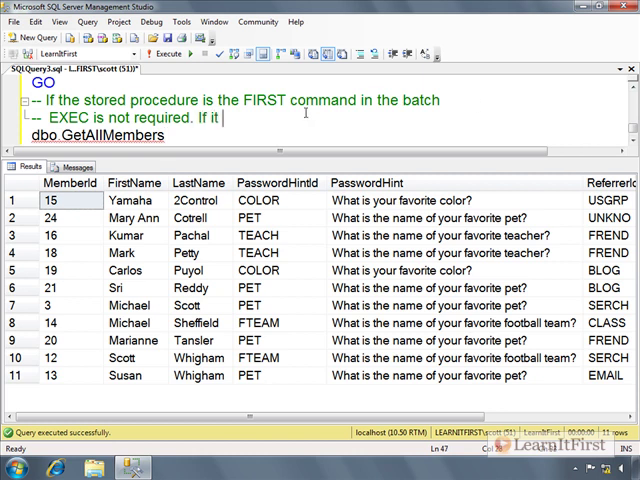
pyautogui.write('is not the first')
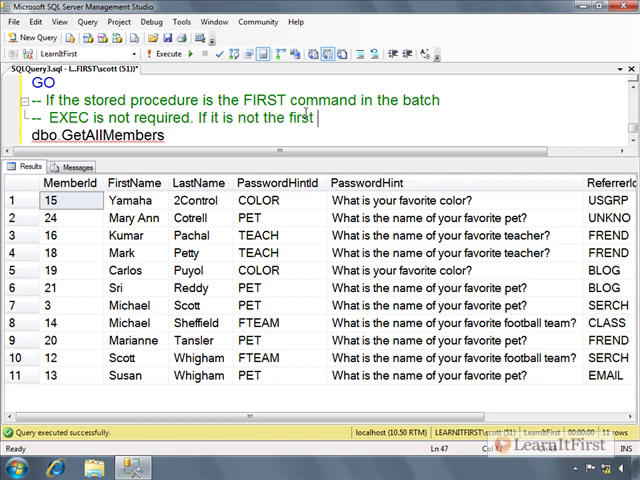
pyautogui.write('command in the')
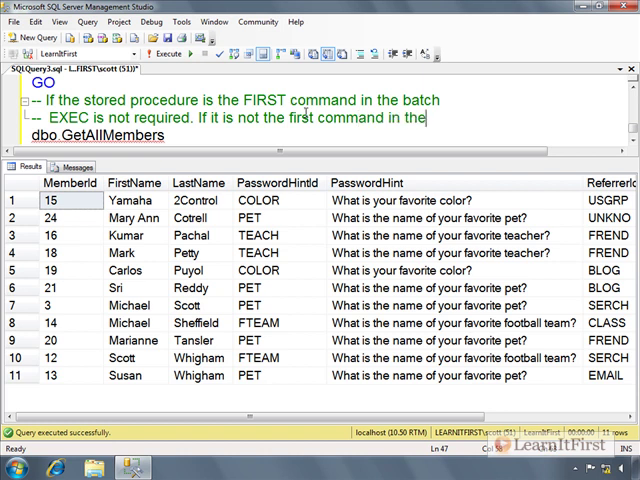
pyautogui.write('batch')
pyautogui.click(164, 134)
pyautogui.write(' --')
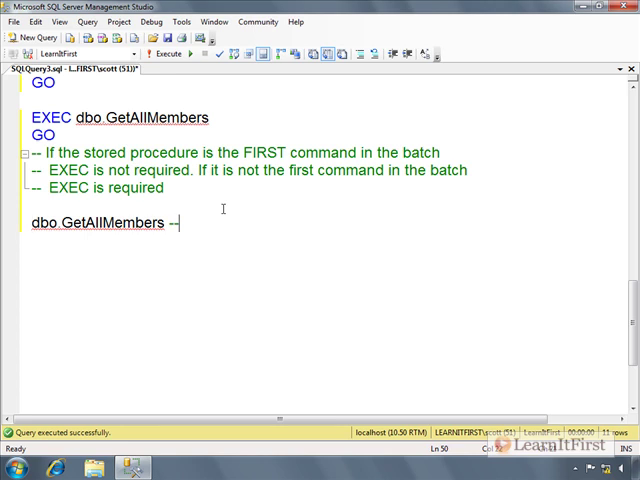
# Annotate the first call with '--EXEC not req'd' and add a second bare dbo.GetAllMembers line
pyautogui.write('EXEC not')
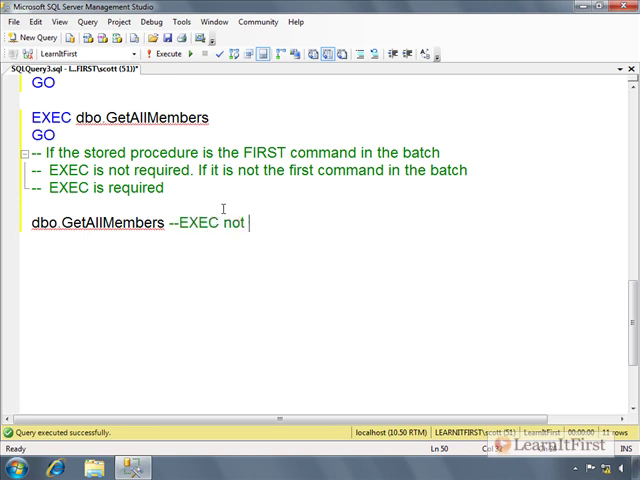
pyautogui.write('re')
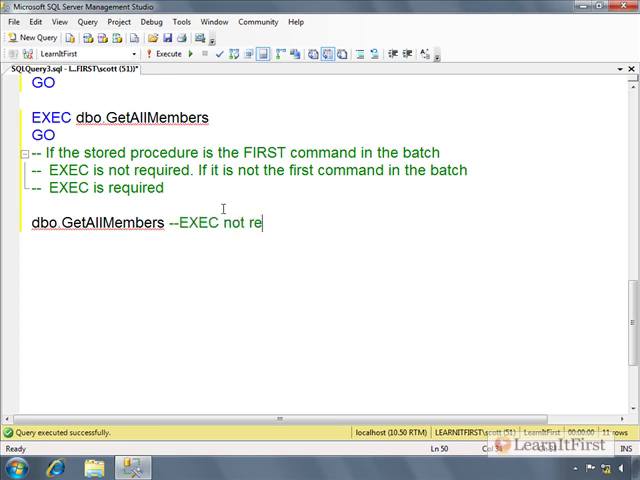
pyautogui.write("q'd")
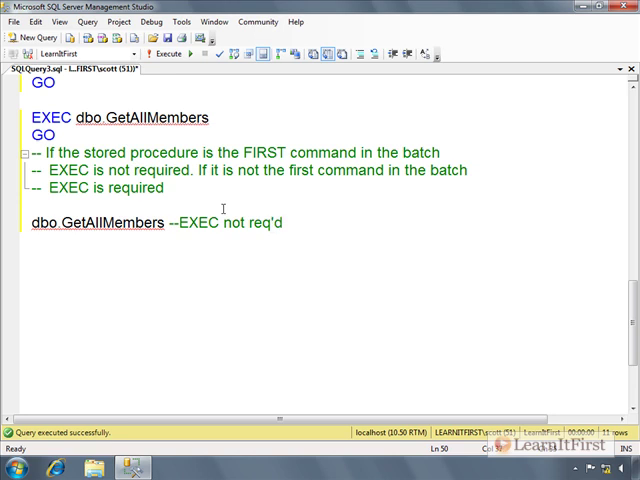
pyautogui.write('dbo.')
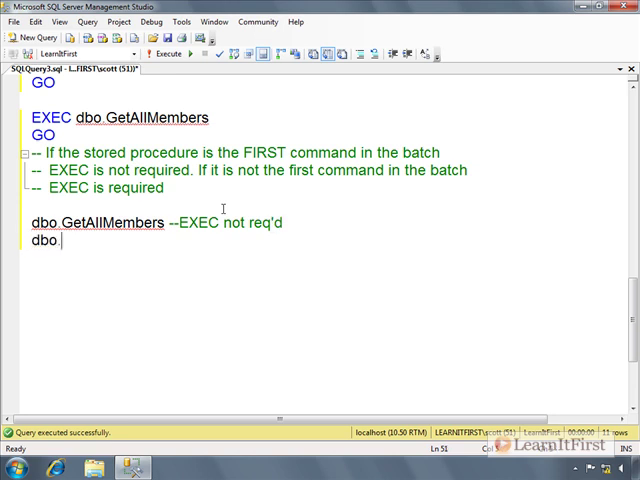
pyautogui.write('GetAllMember')
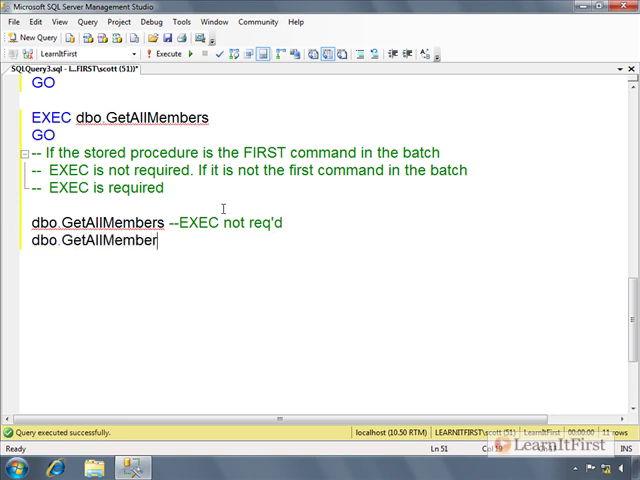
pyautogui.write('s')
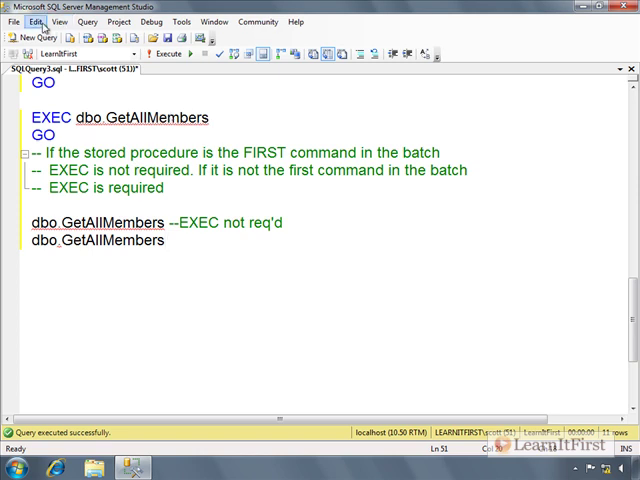
pyautogui.click(38, 20)
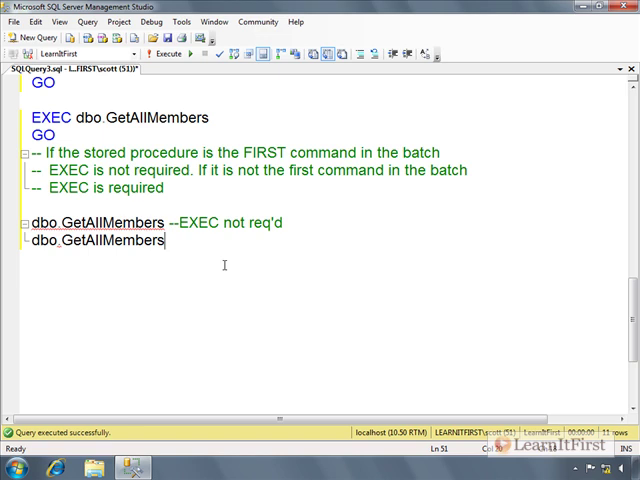
# Annotate the second call '-- Requires EXEC' and run both calls together, producing an incorrect-syntax error
pyautogui.scroll(-3)
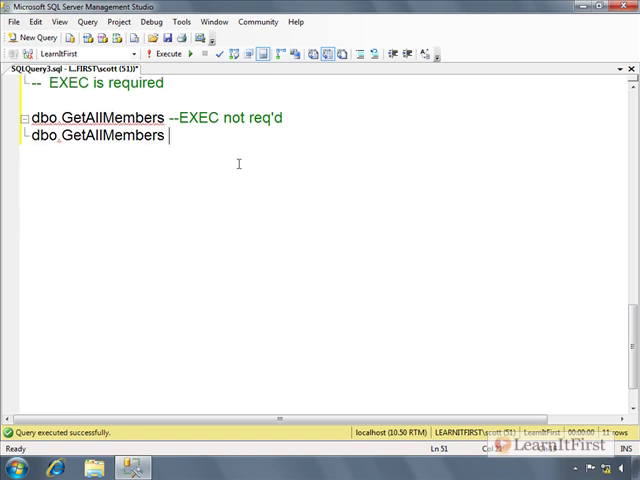
pyautogui.write('-- Requires')
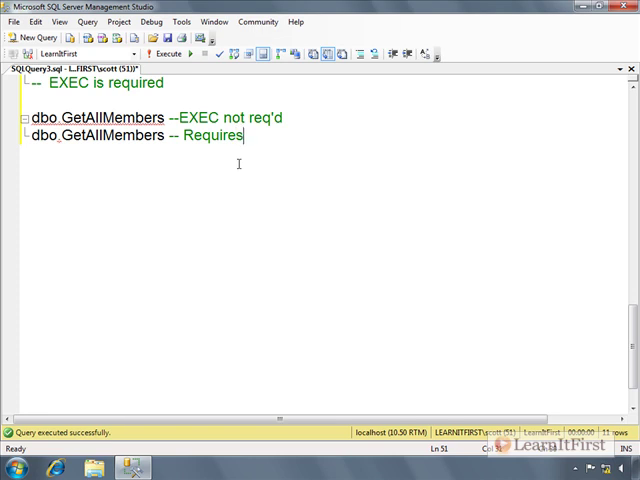
pyautogui.write('EXEC')
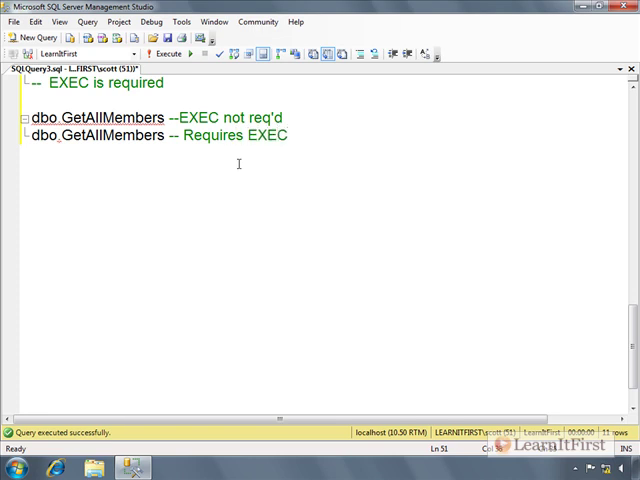
pyautogui.click(284, 116)
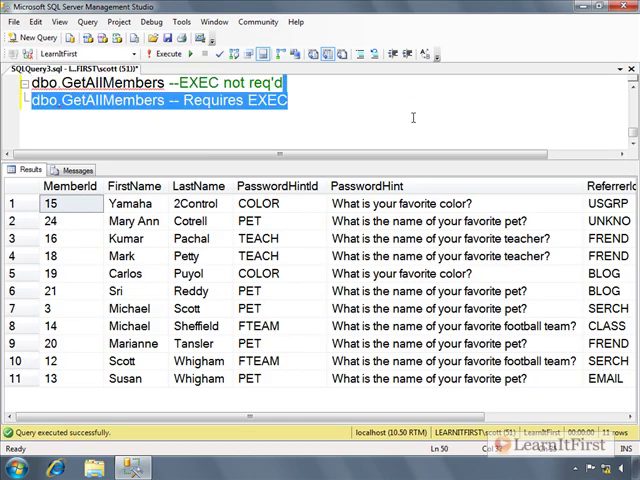
pyautogui.write('-- EXEC is required')
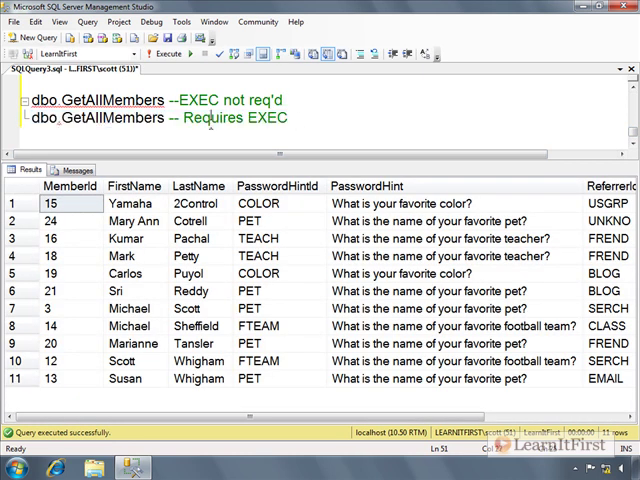
pyautogui.moveTo(30, 98); pyautogui.dragTo(290, 116)
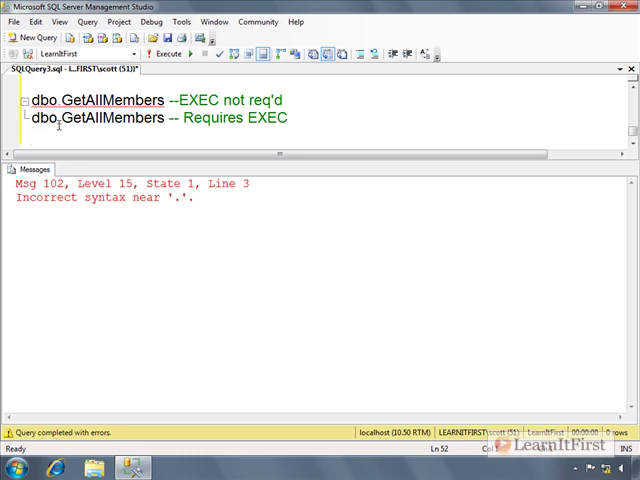
# End the batch with GO, then add a bare dbo.GetAllMembers and an EXEC dbo.GetAllMembers call
pyautogui.write('GO')
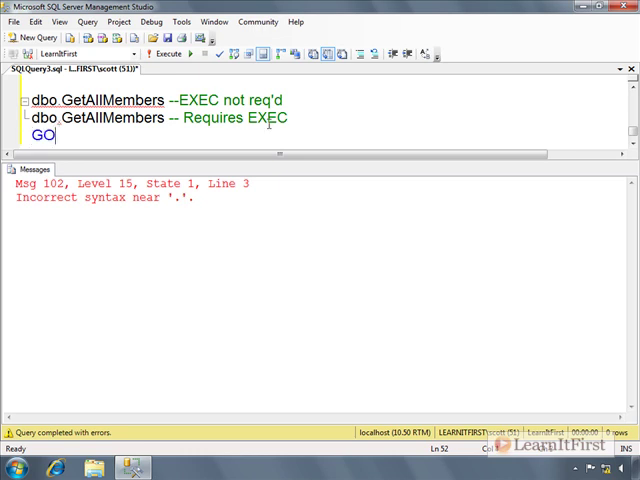
pyautogui.write('dbo Ge')
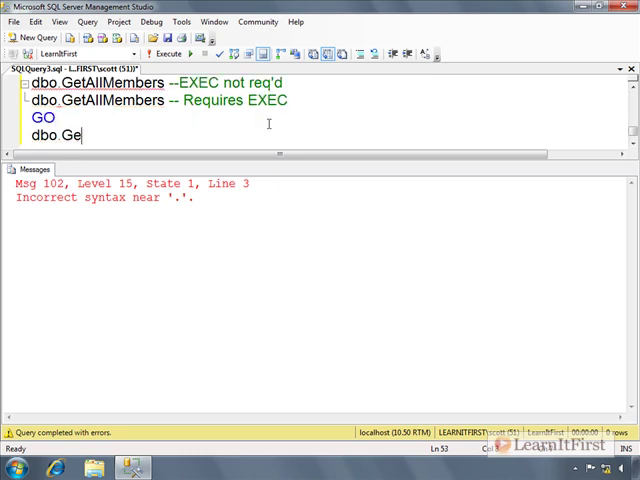
pyautogui.write('tAllMembe')
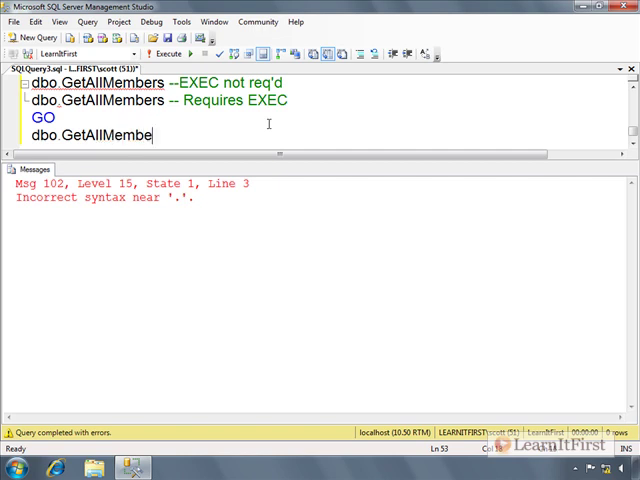
pyautogui.write('EXEC dbo.GetAllMembers')
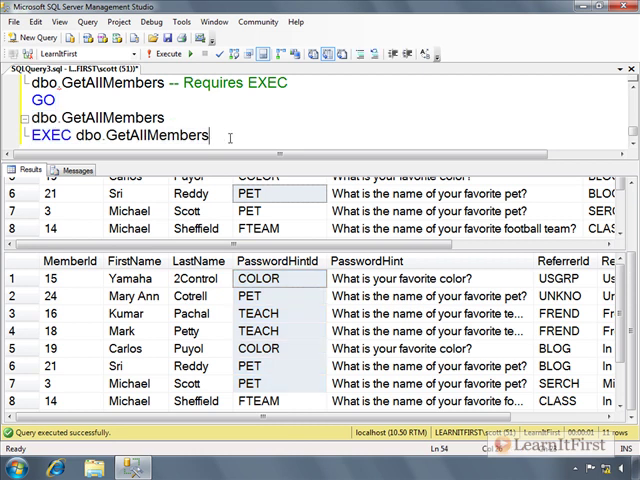
# Add the comment '-- Best practice/standard is to always use EXEC' below the calls
pyautogui.write('-- Best prac')
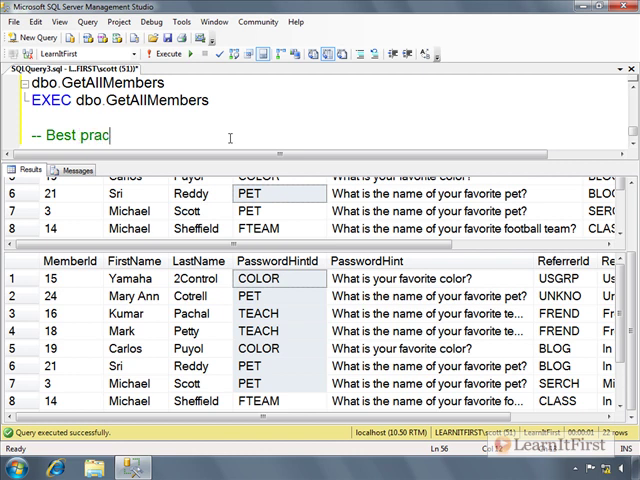
pyautogui.write('tice/standa')
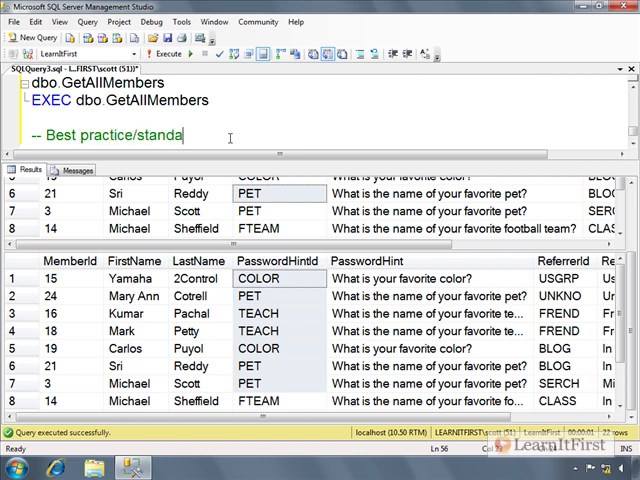
pyautogui.write('rd is to always use EXEC')
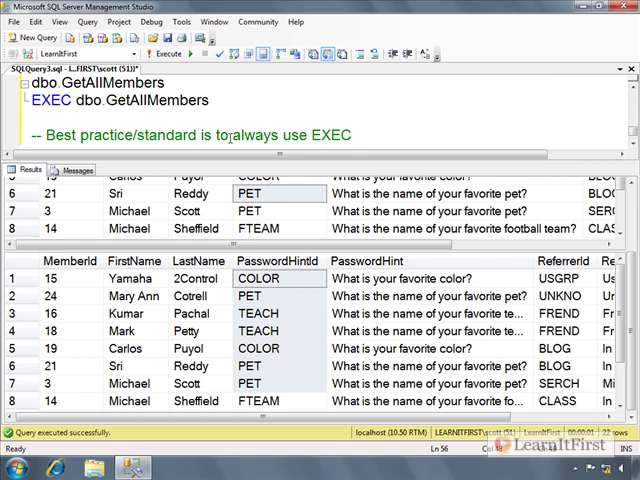
pyautogui.click(360, 134)
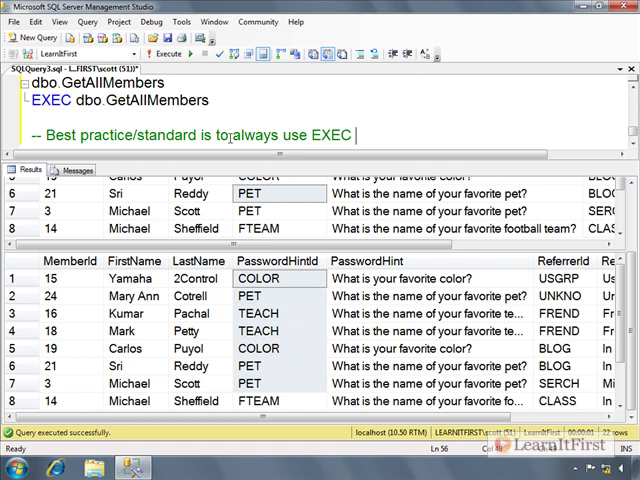